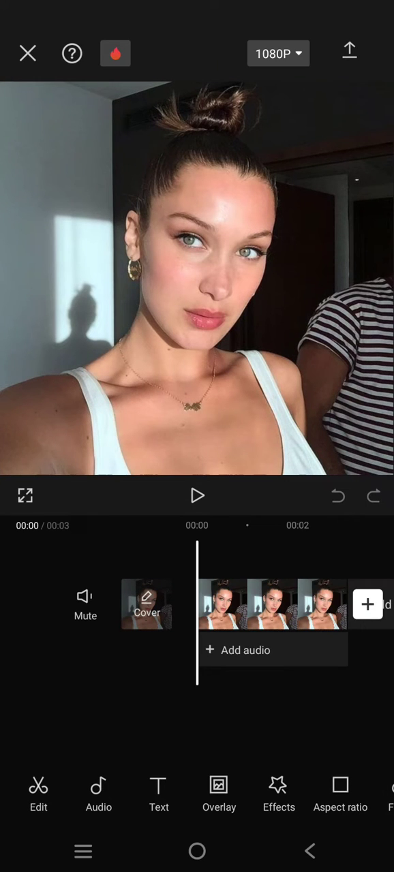
- Select the selfie photo clip and bring up its Style effects catalogue
{"action": "left_click", "coordinate": [273, 605]}
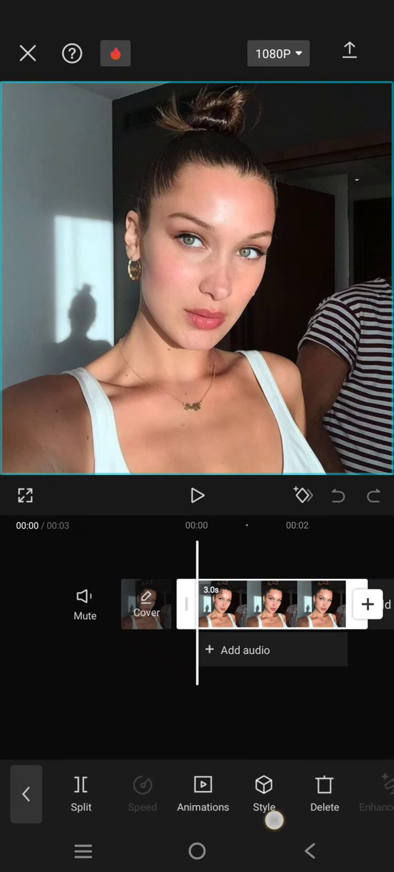
{"action": "left_click", "coordinate": [264, 793]}
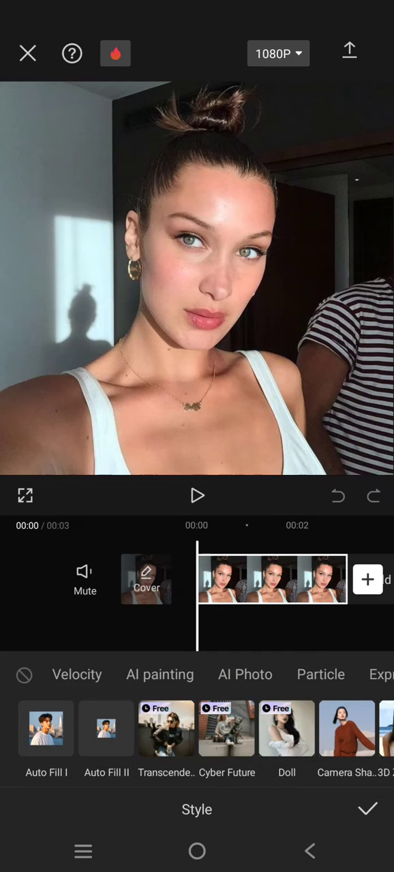
- Apply the AI Photo '80s Glamorous' style, restyling the selfie with long dark hair and cream blazer
{"action": "left_click", "coordinate": [245, 674]}
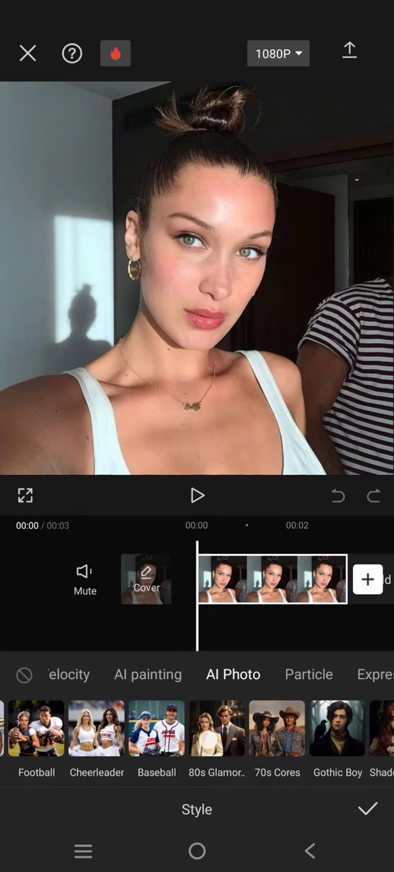
{"action": "scroll", "scroll_direction": "left", "scroll_amount": 3}
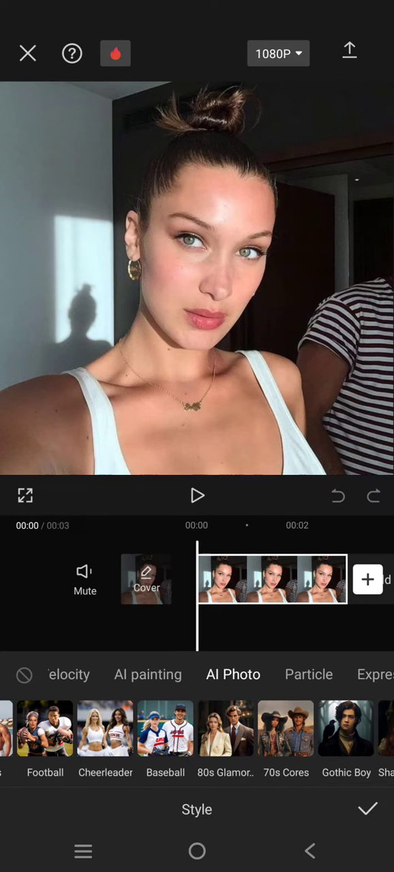
{"action": "scroll", "scroll_direction": "left", "scroll_amount": 3}
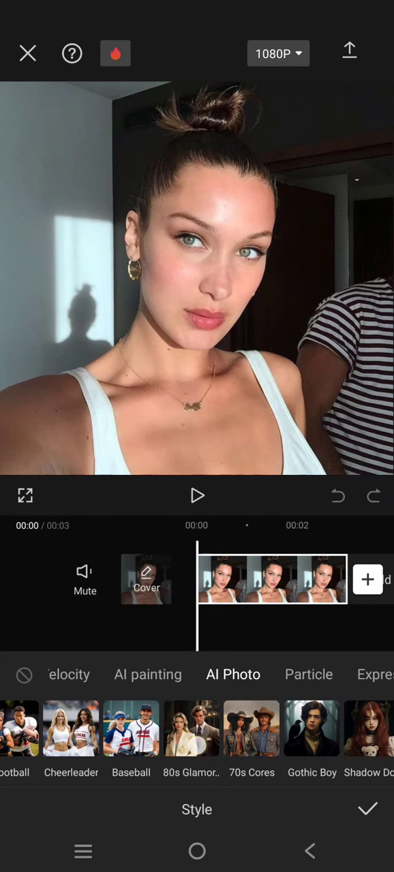
{"action": "left_click", "coordinate": [191, 727]}
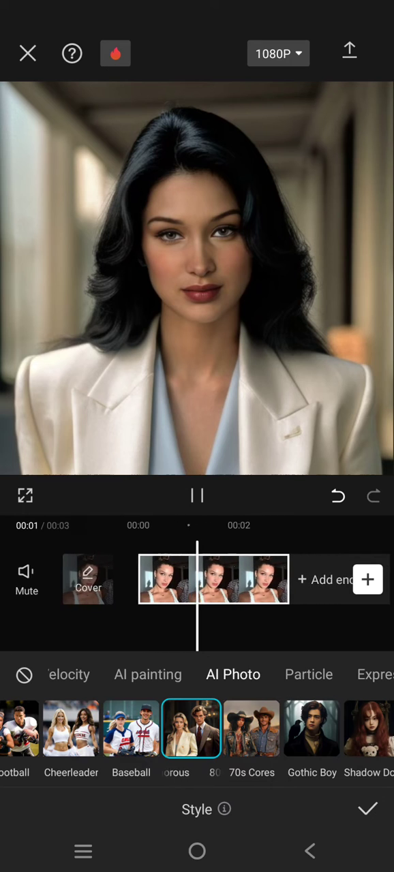
- Confirm the 80s Glamorous restyle and play the restyled clip in the main editor
{"action": "left_click", "coordinate": [368, 809]}
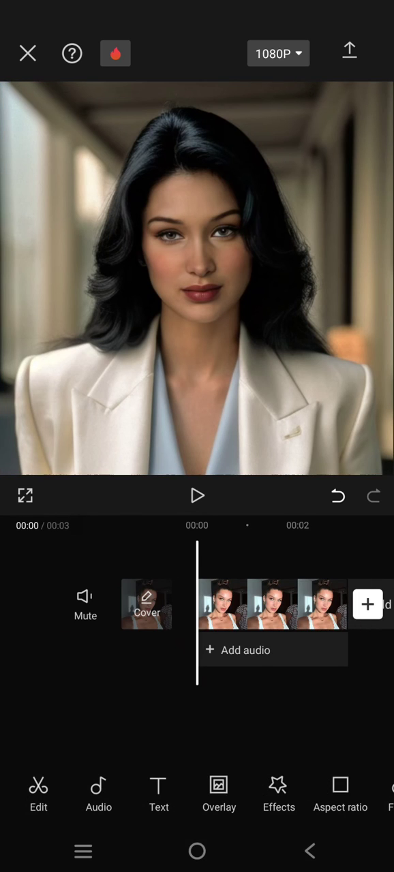
{"action": "left_click", "coordinate": [197, 496]}
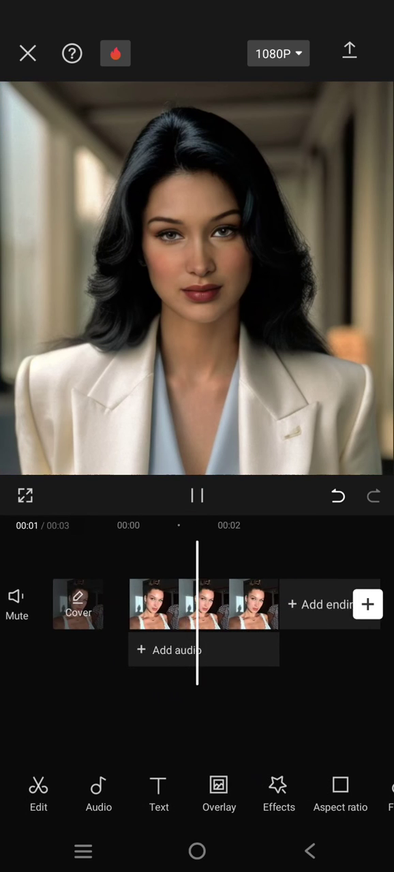